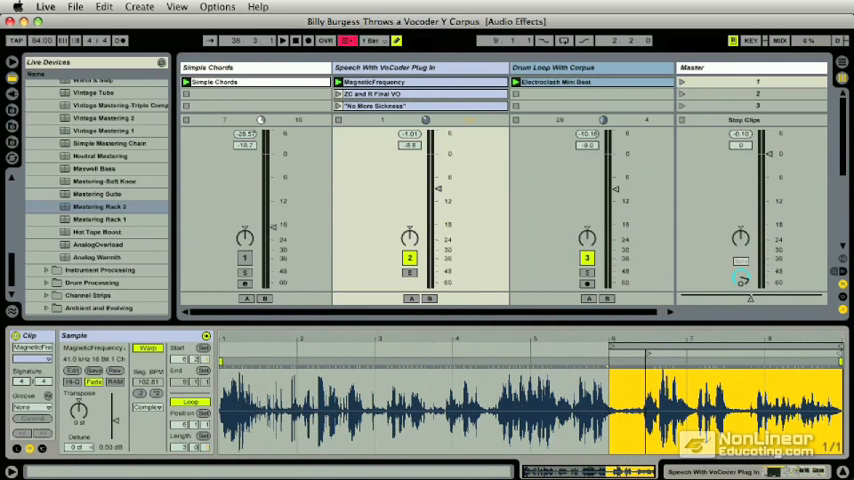
mouse_move(825, 300)
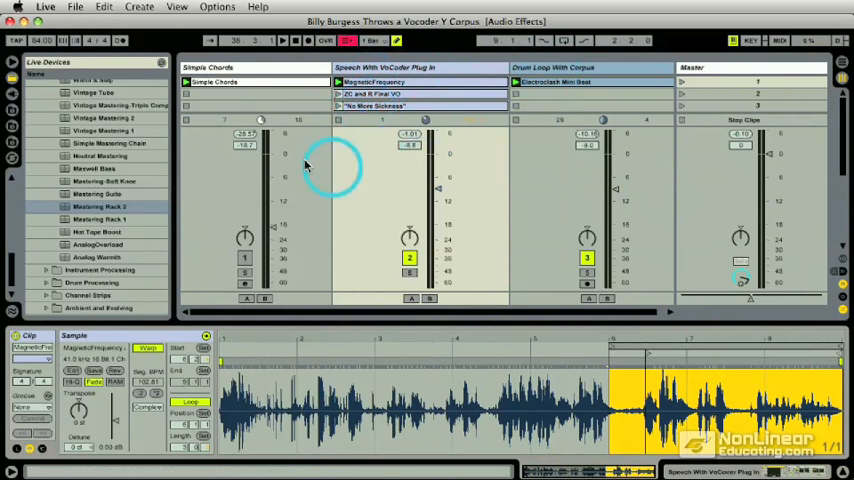
Audition the ZC and R Final VO and No More Sickness clips with the vocoder, phaser, chorus chain shown
left_click(208, 81)
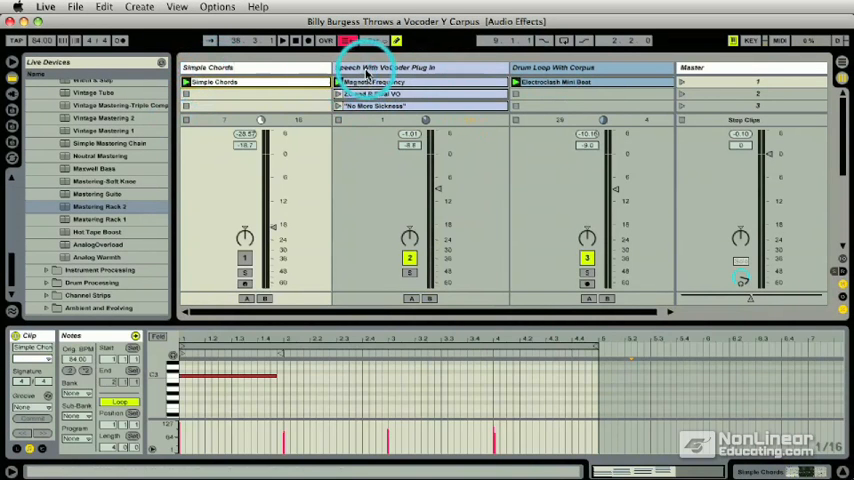
left_click(372, 93)
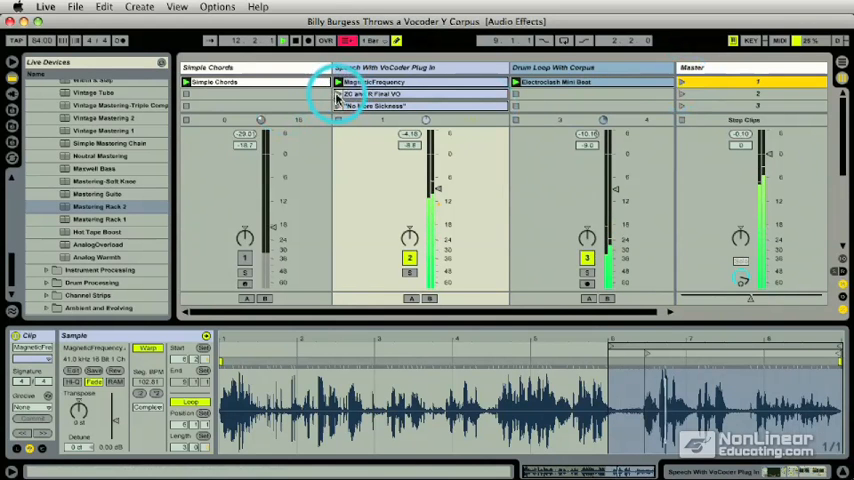
left_click(340, 93)
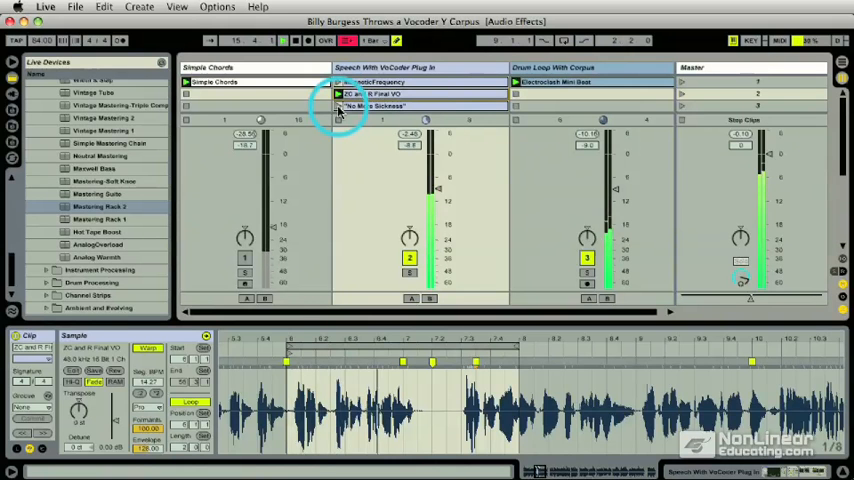
left_click(370, 106)
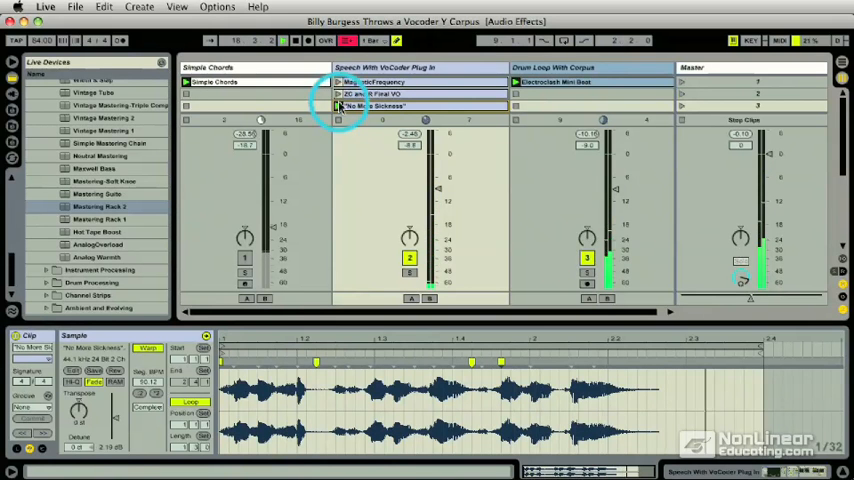
left_click(380, 82)
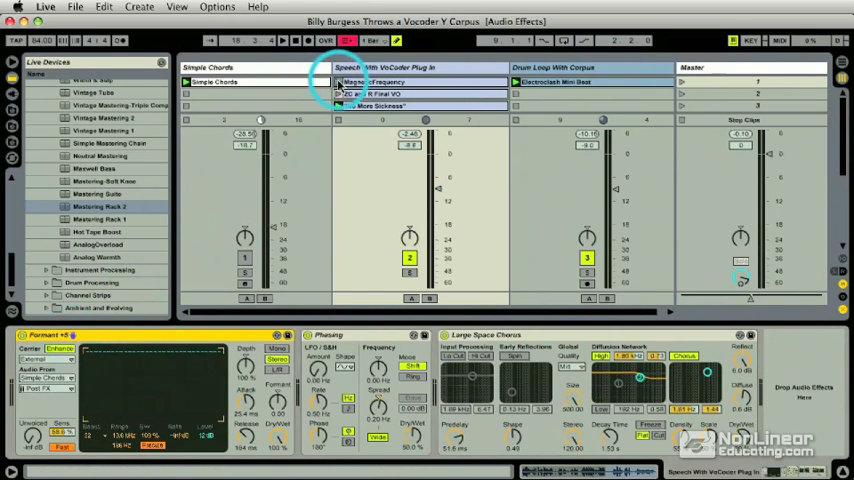
Reveal Formant +5 in the browser, then show Simple Chords' Pad-Super Sweeper Operator synth
left_click(210, 40)
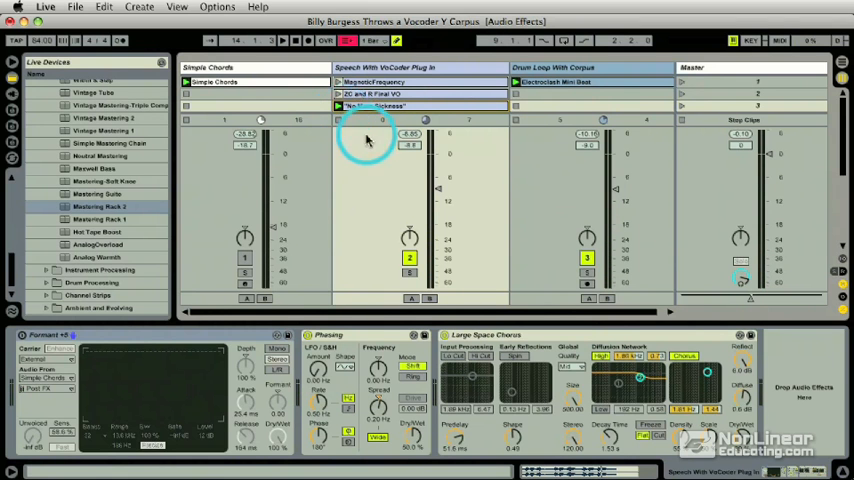
left_click(385, 67)
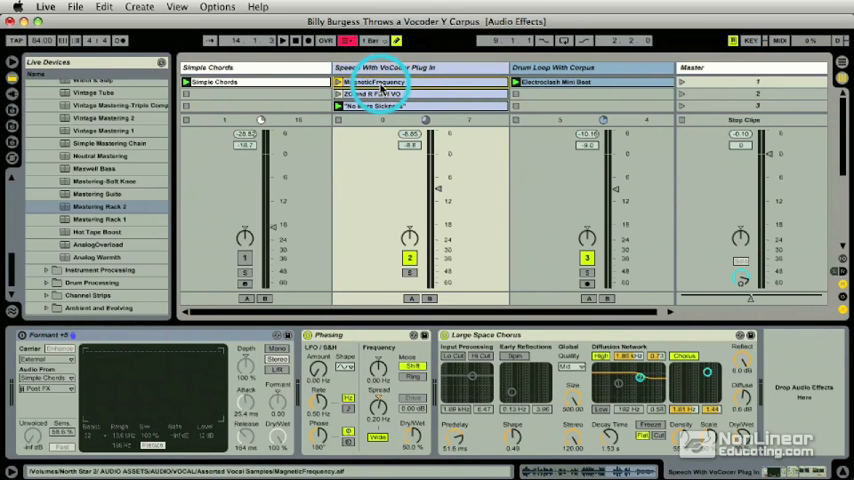
left_click(378, 94)
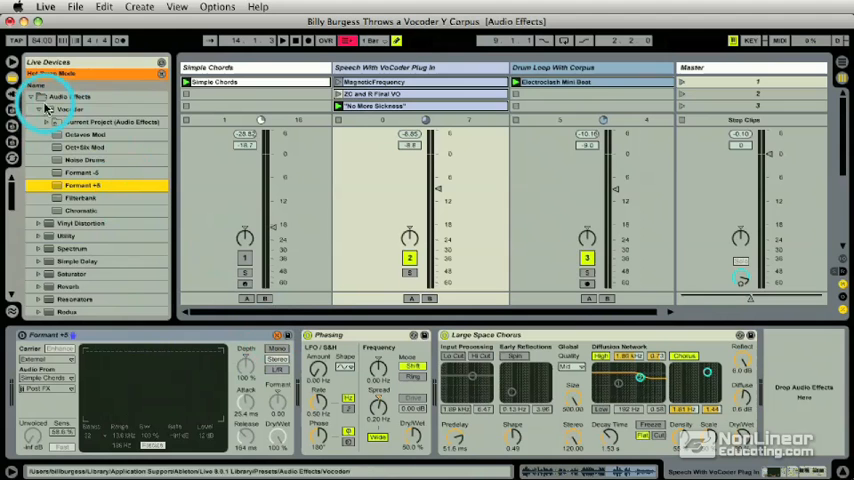
left_click(83, 185)
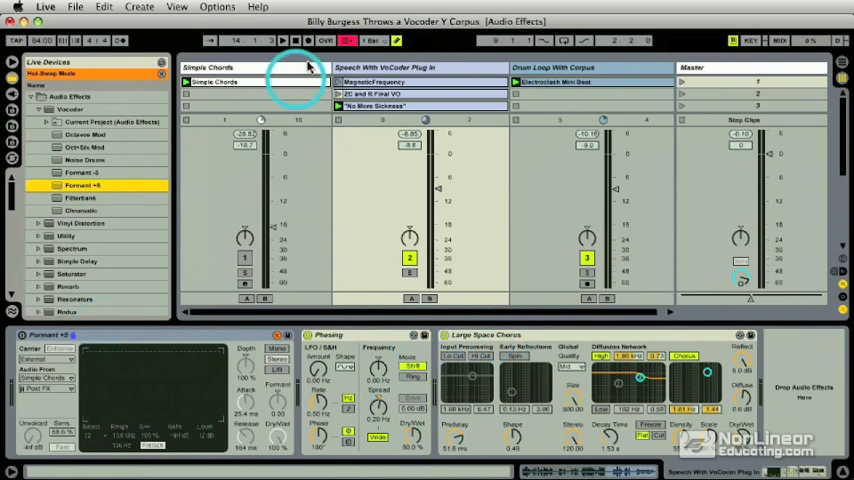
left_click(212, 67)
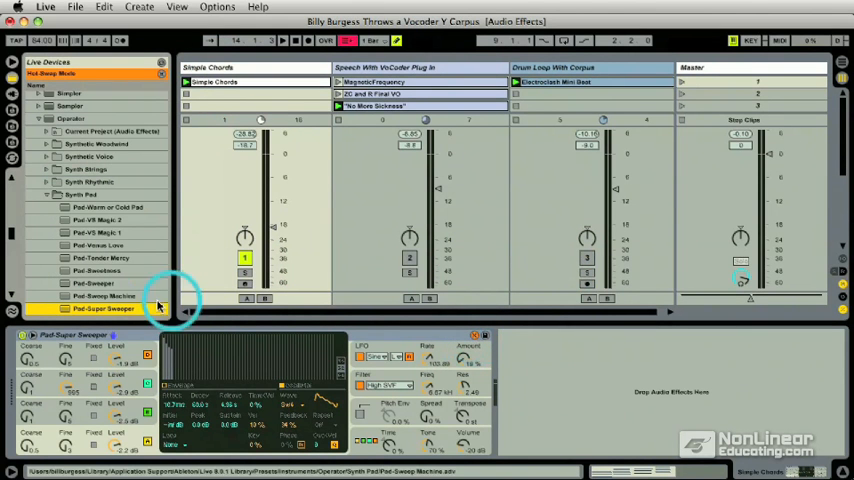
left_click(115, 308)
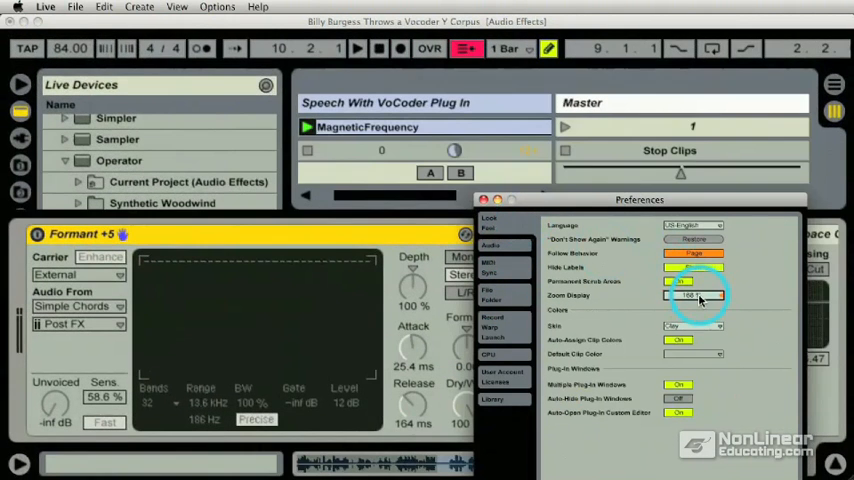
Adjust Zoom Display and close Preferences, leaving Formant +5 enlarged
left_click(483, 199)
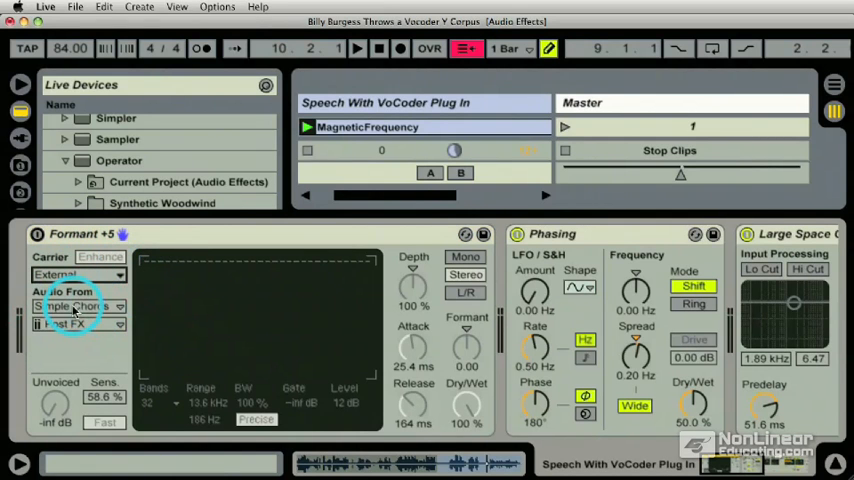
Set Formant +5's Audio From carrier to Simple Chords and browse the tap-point options
left_click(78, 306)
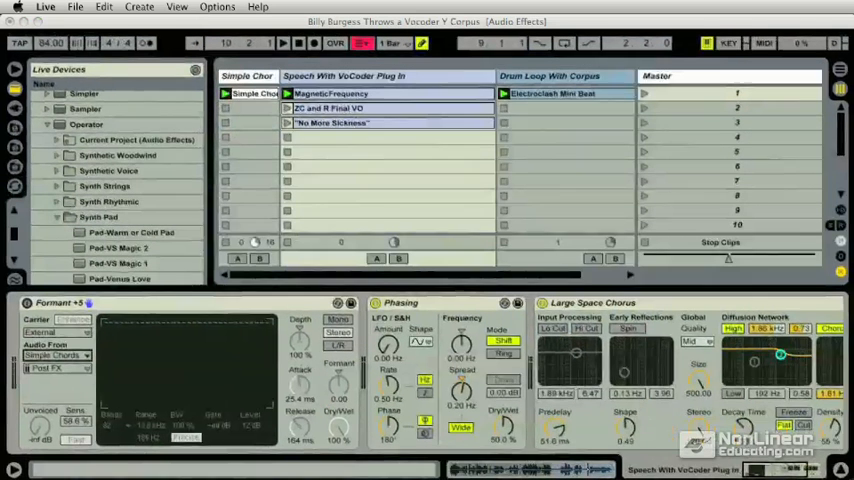
left_click(60, 350)
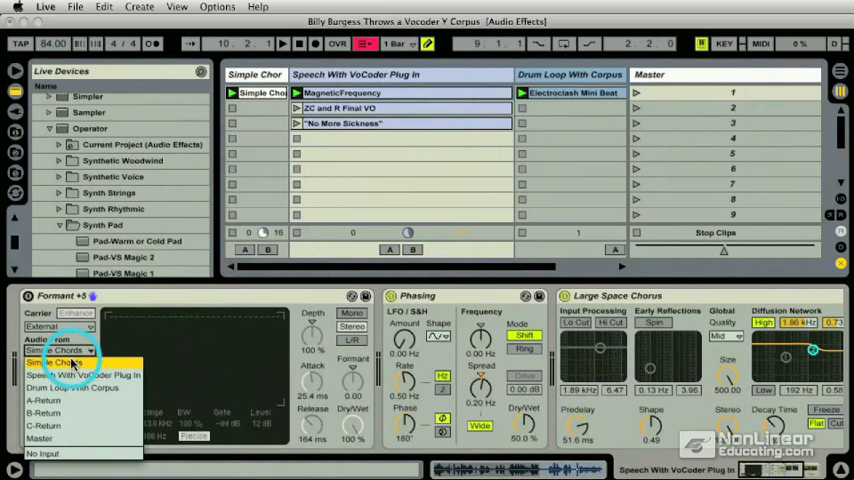
left_click(60, 364)
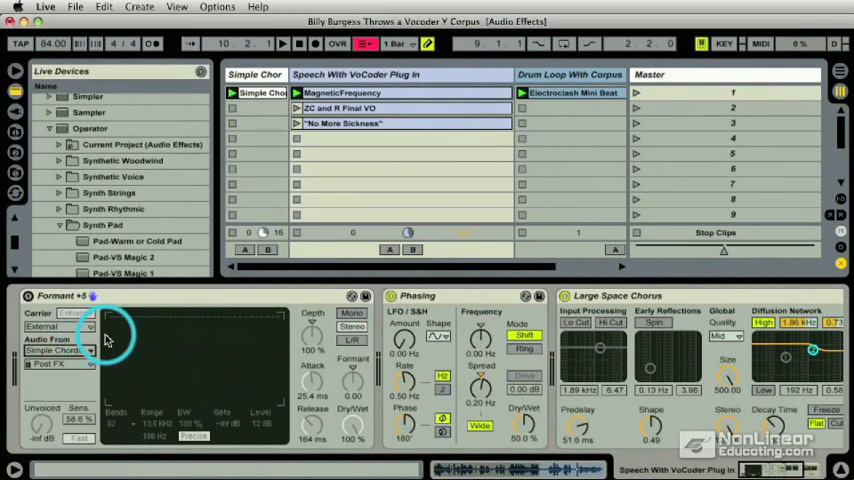
left_click(47, 363)
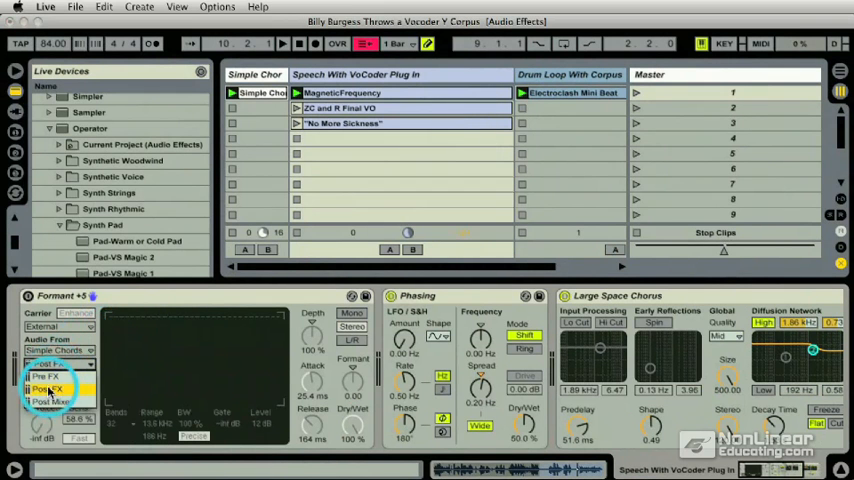
left_click(50, 390)
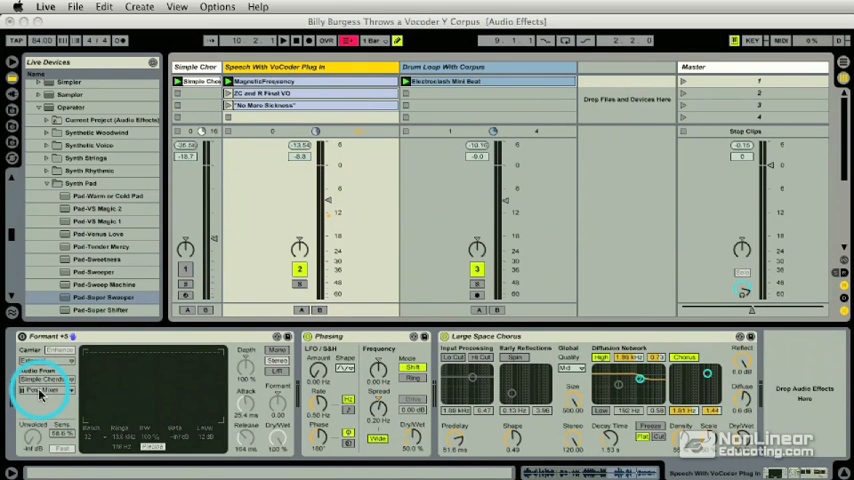
Set the vocoder's tap-point chooser to Post FX for the Simple Chords carrier
left_click(45, 378)
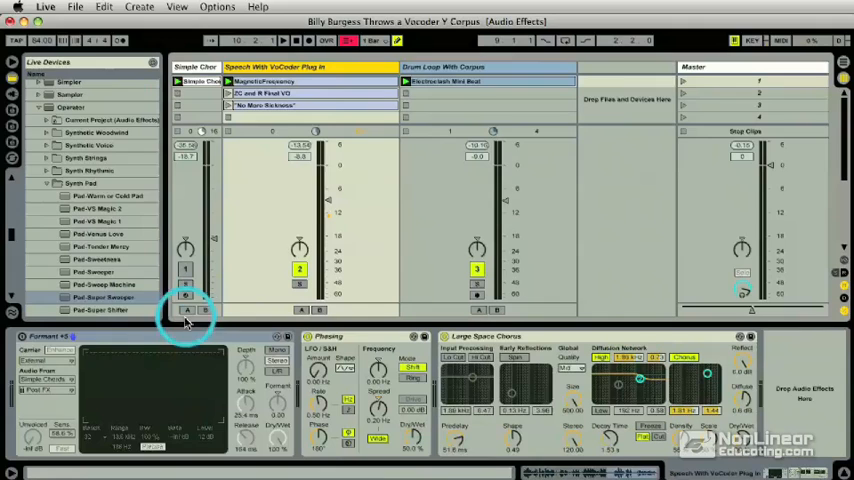
mouse_move(187, 322)
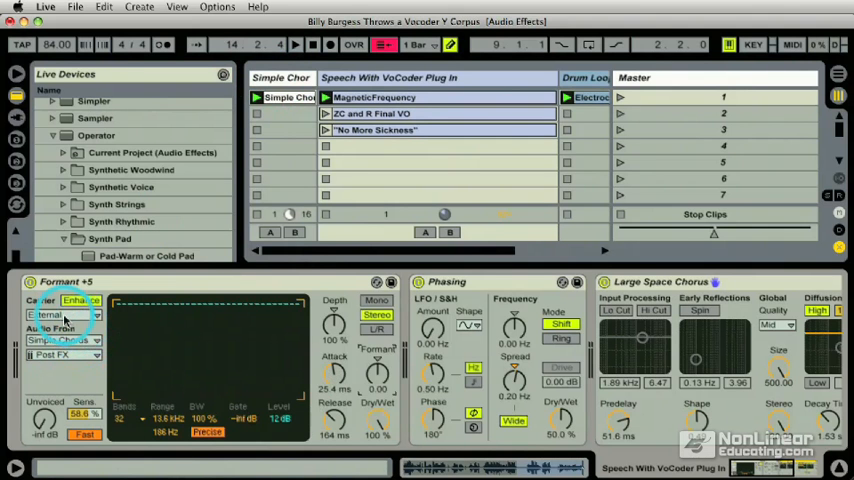
Try the Modulator and Pitch Tracking carrier modes, then return the carrier to External
left_click(62, 314)
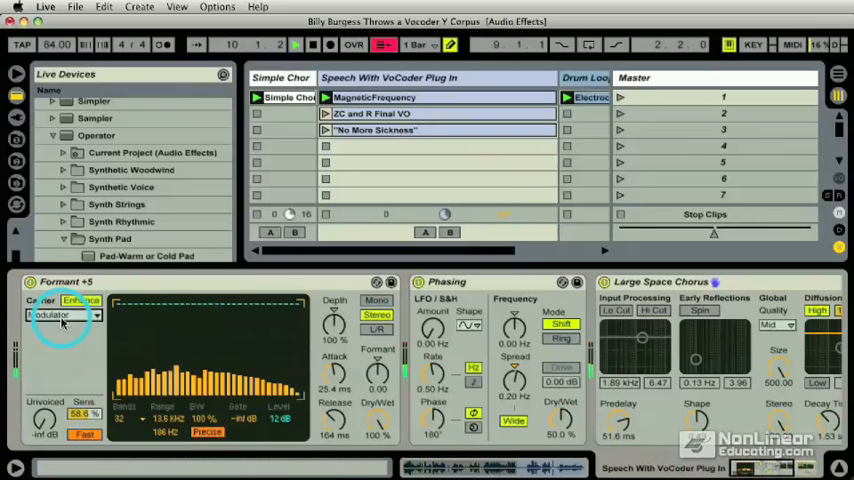
left_click(62, 314)
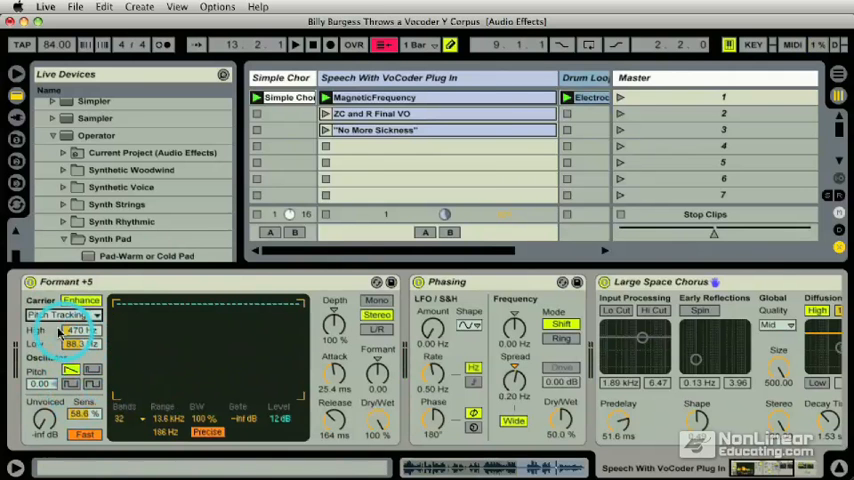
left_click(63, 314)
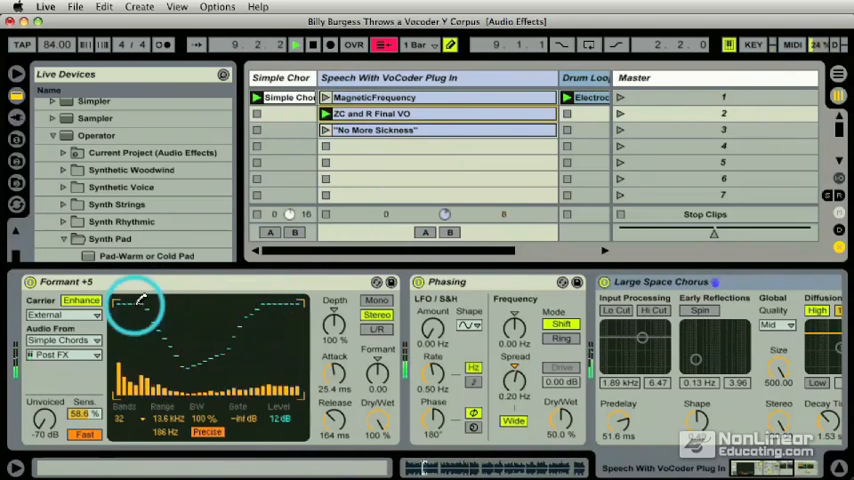
Drag a new curve across the Formant +5 filter bands and enter MIDI Map Mode
left_click_drag(135, 305, 255, 315)
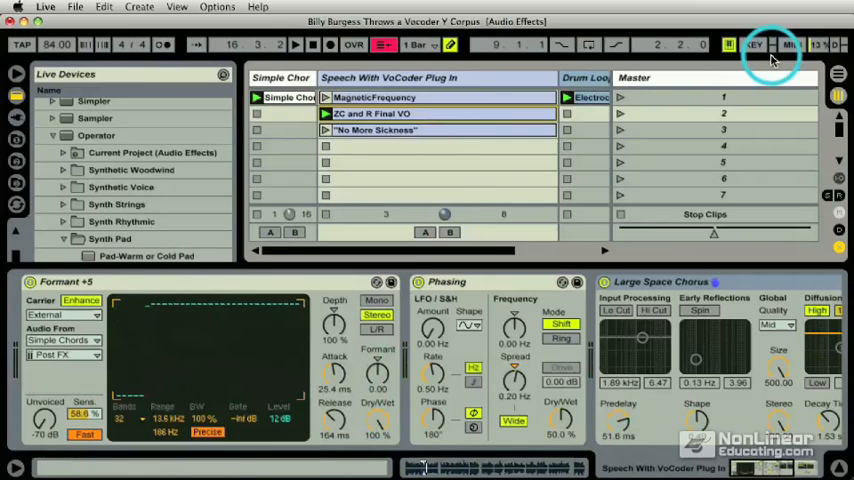
left_click(791, 44)
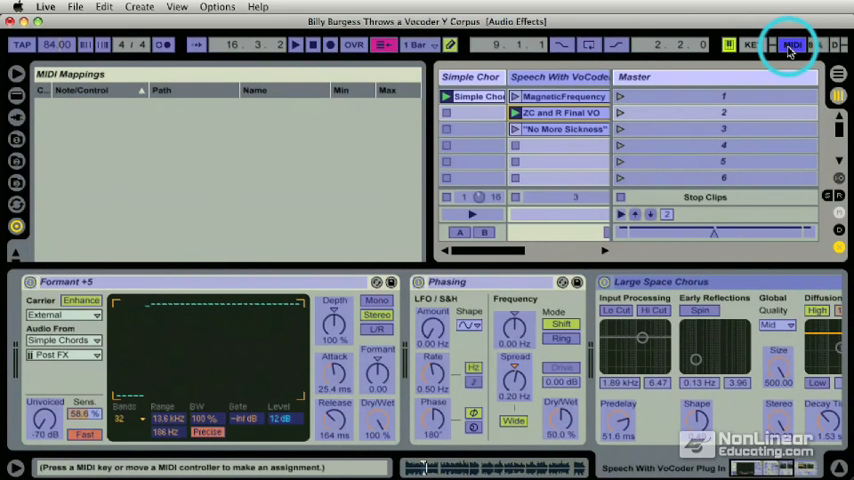